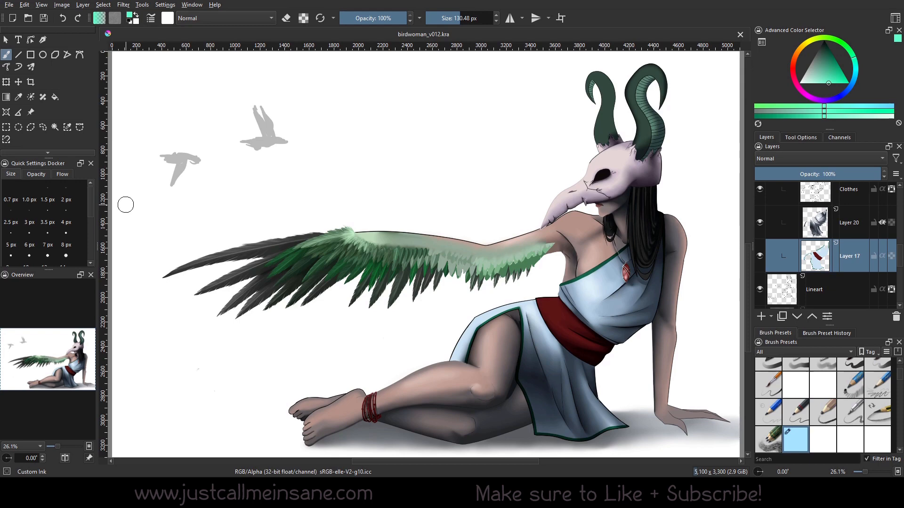
{"action": "mouse_move", "coordinate": [584, 136]}
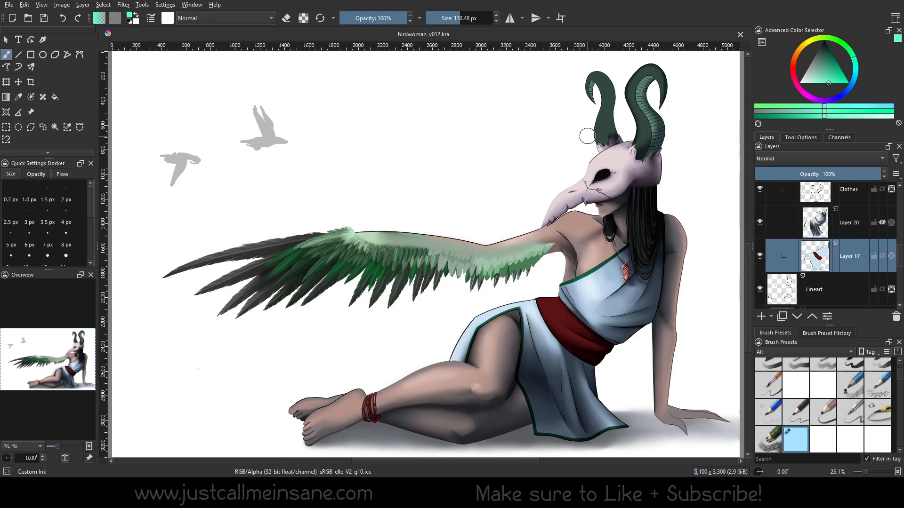
- Isolate the active layer, then preview Wings_Painted, the pasted feather and hair/horn lineart alone
{"action": "scroll", "scroll_direction": "down", "scroll_amount": 3}
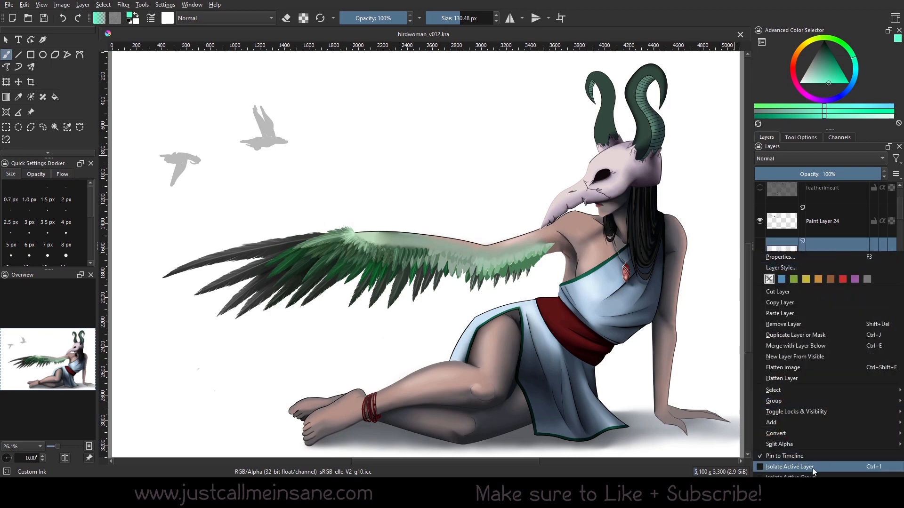
{"action": "left_click", "coordinate": [789, 466]}
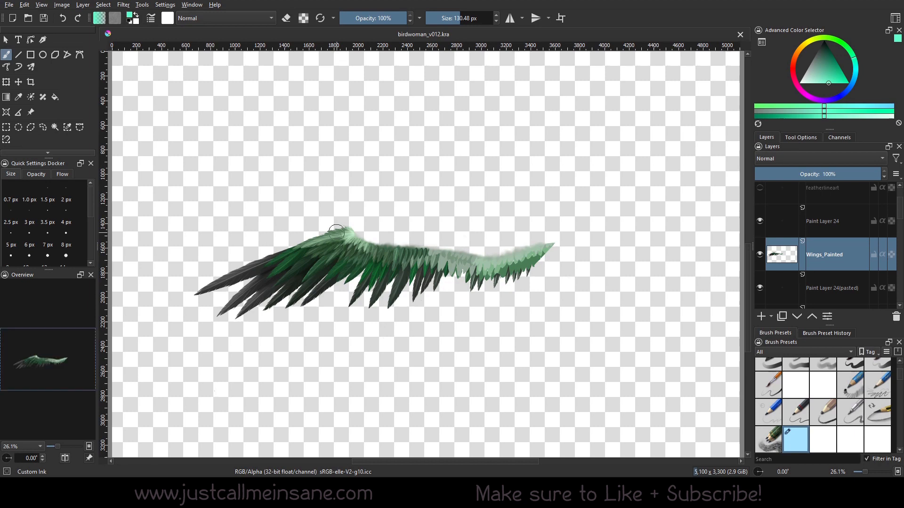
{"action": "left_click", "coordinate": [832, 287]}
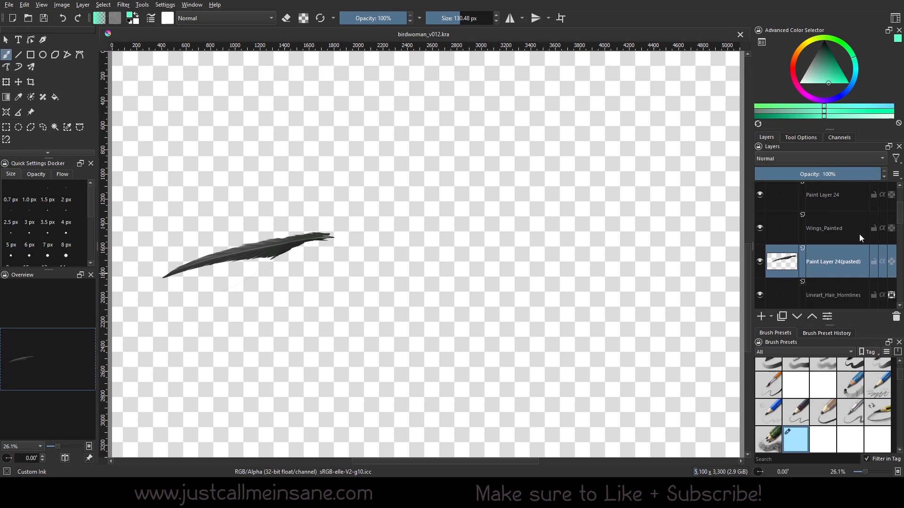
{"action": "left_click", "coordinate": [825, 228]}
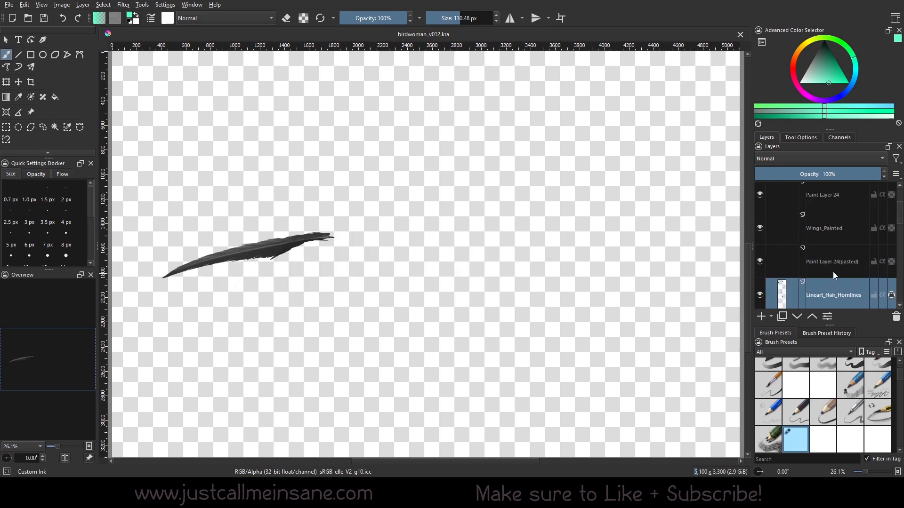
{"action": "left_click", "coordinate": [824, 226]}
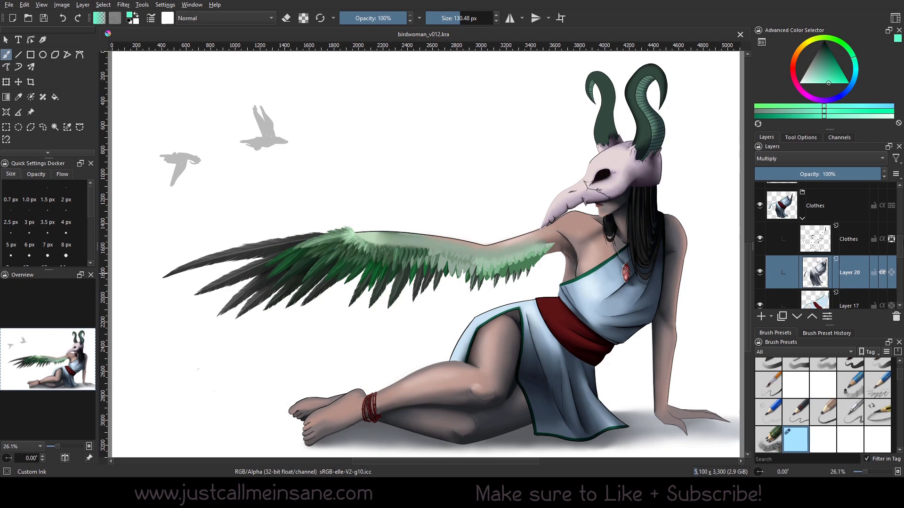
{"action": "scroll", "scroll_direction": "down", "scroll_amount": 3}
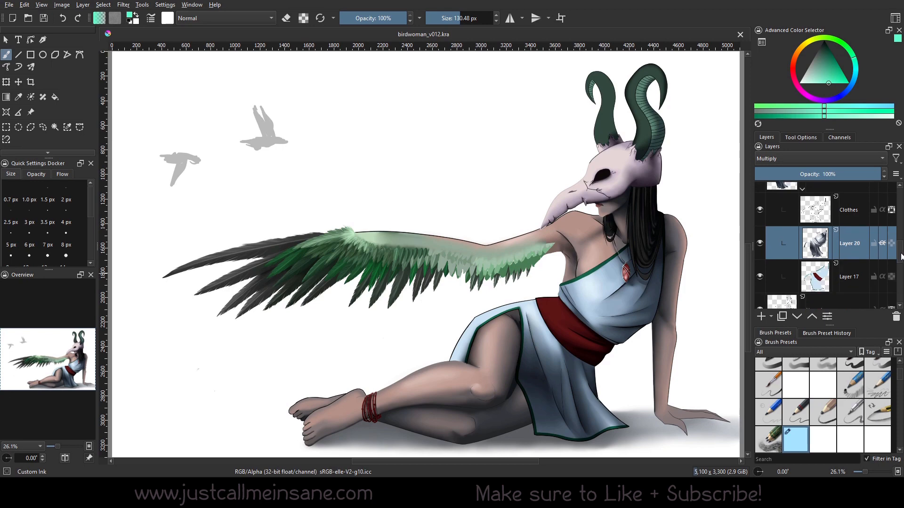
{"action": "left_click", "coordinate": [848, 276]}
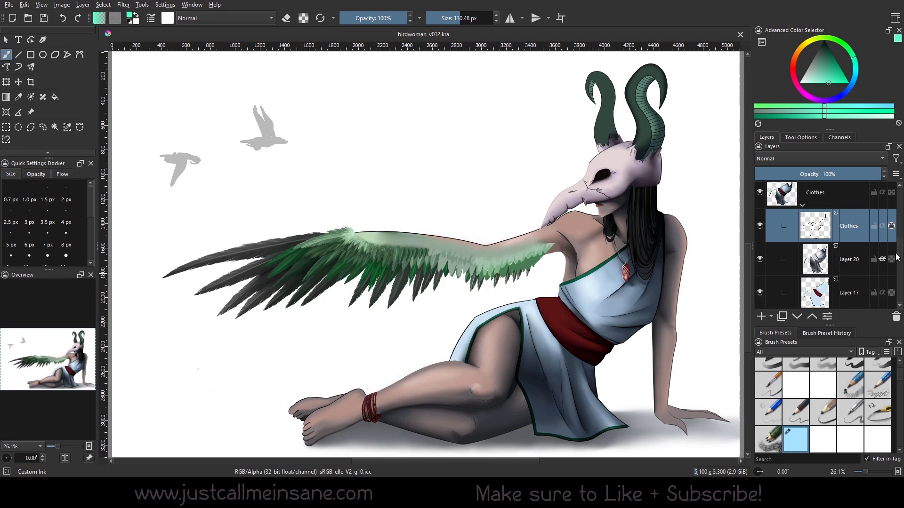
{"action": "left_click", "coordinate": [848, 293]}
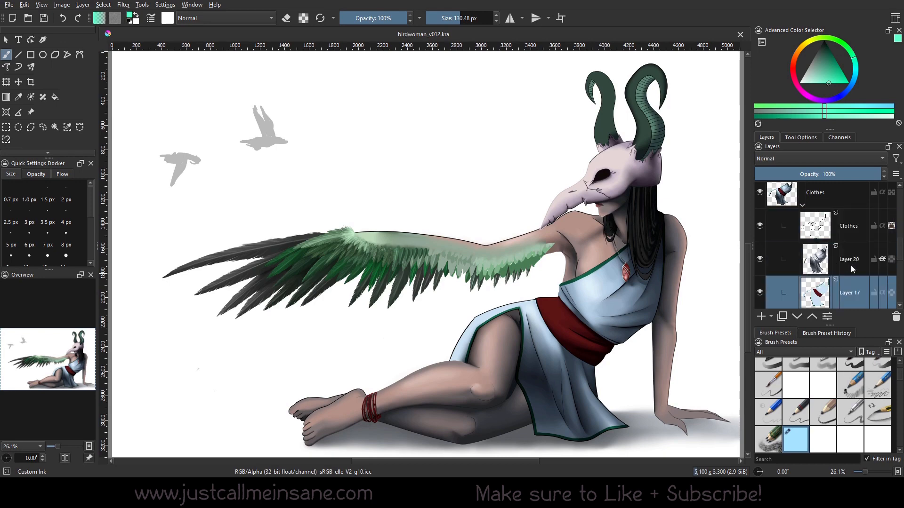
{"action": "left_click", "coordinate": [836, 193]}
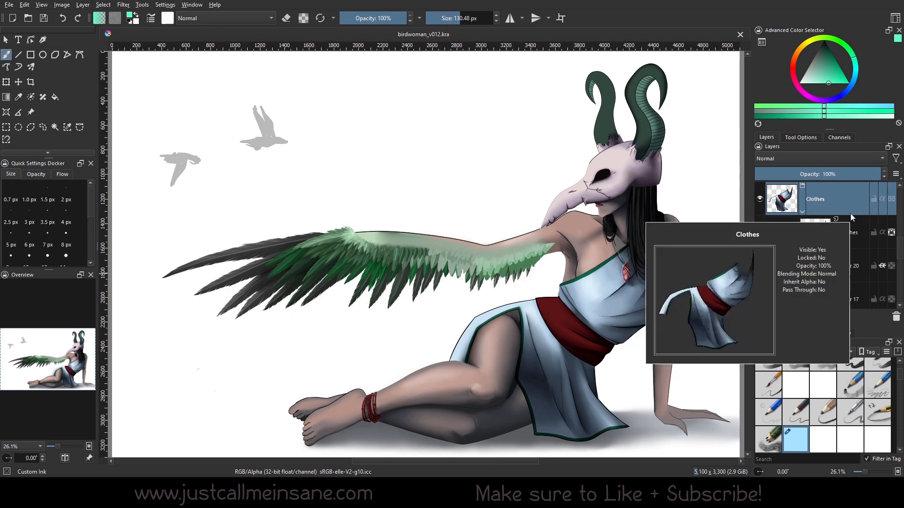
{"action": "mouse_move", "coordinate": [840, 195]}
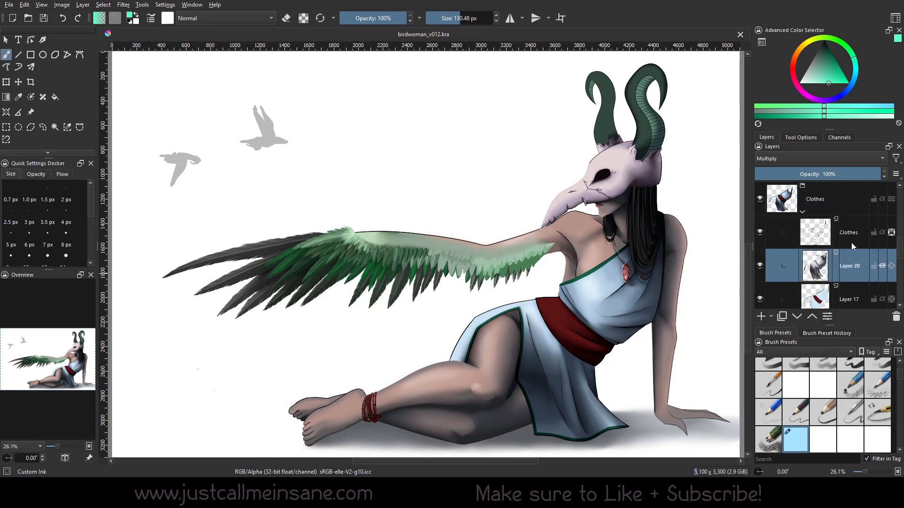
{"action": "mouse_move", "coordinate": [850, 266]}
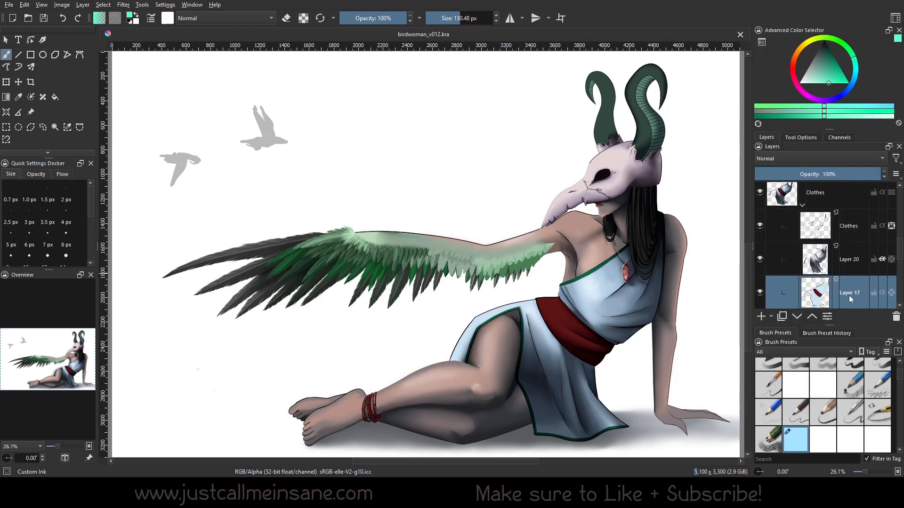
- Isolate Layer 17 so only the pale dress and red sash show, then zoom in
{"action": "right_click", "coordinate": [850, 293]}
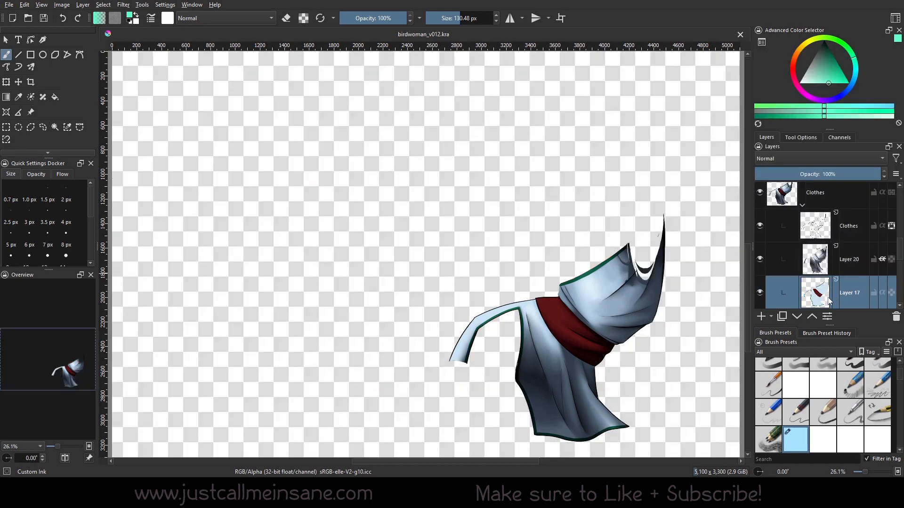
{"action": "mouse_move", "coordinate": [814, 292]}
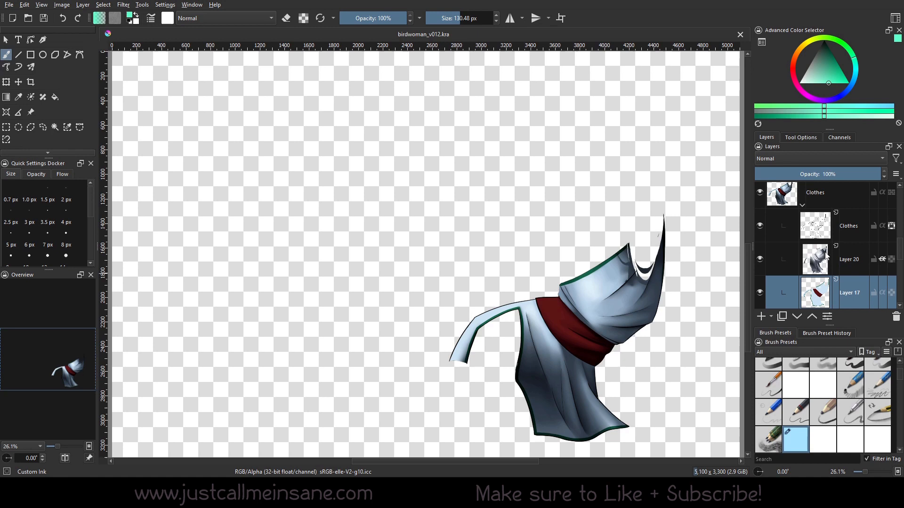
{"action": "mouse_move", "coordinate": [849, 268]}
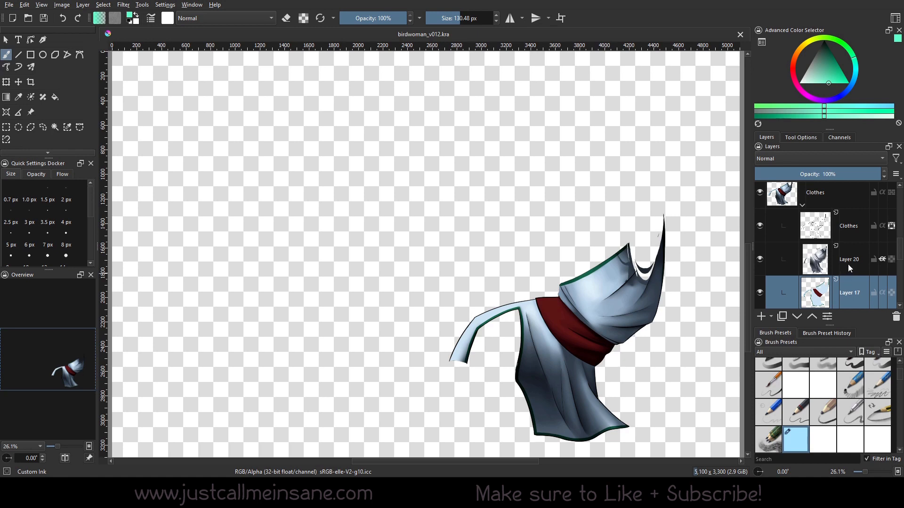
{"action": "mouse_move", "coordinate": [672, 255]}
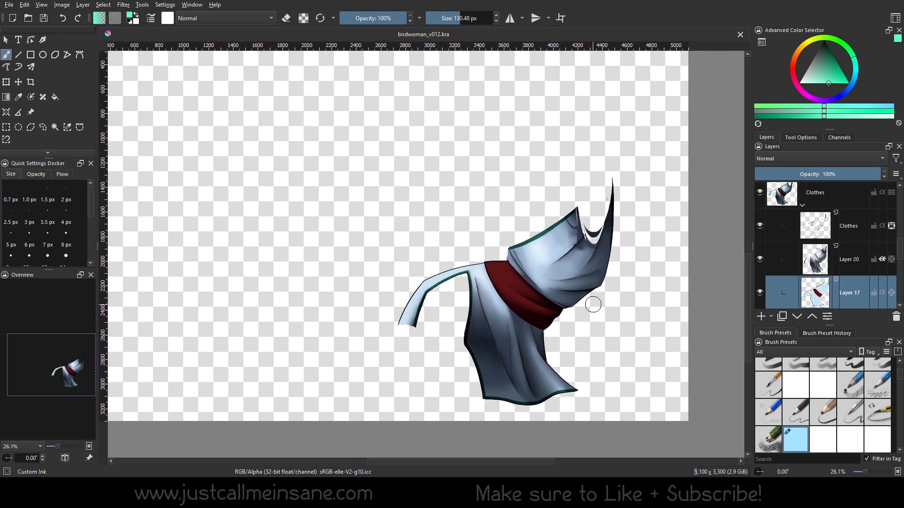
{"action": "mouse_move", "coordinate": [500, 341]}
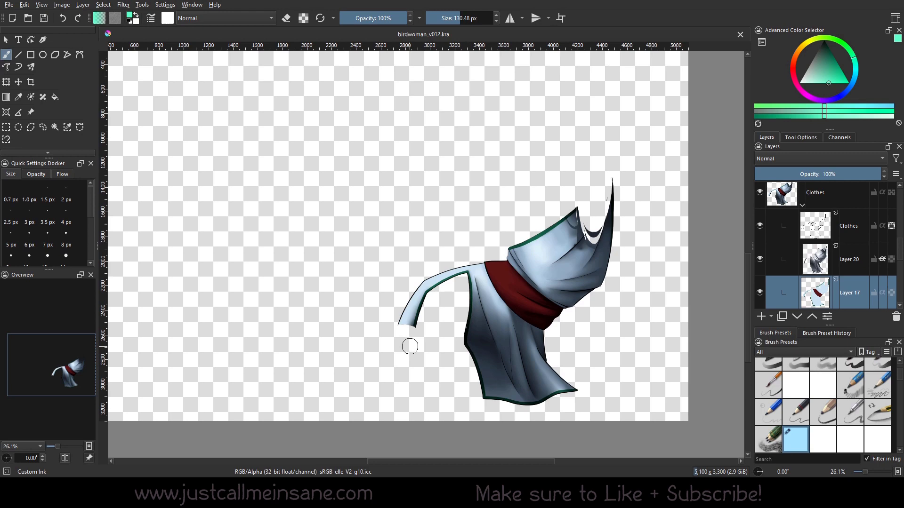
{"action": "scroll", "scroll_direction": "up", "scroll_amount": 3}
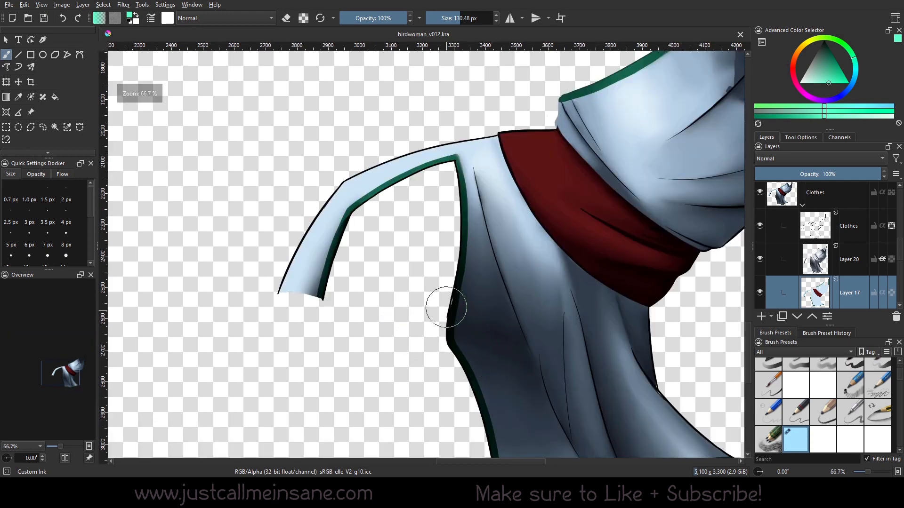
{"action": "mouse_move", "coordinate": [468, 296]}
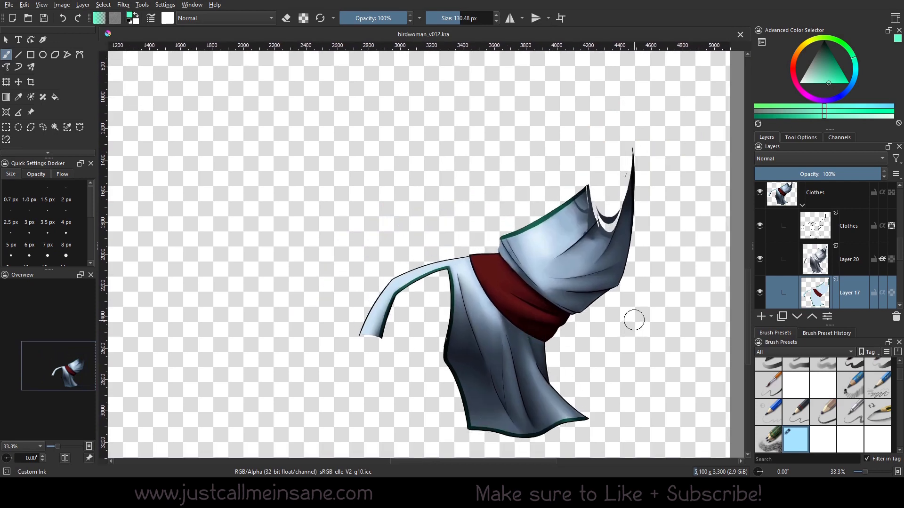
{"action": "mouse_move", "coordinate": [680, 298]}
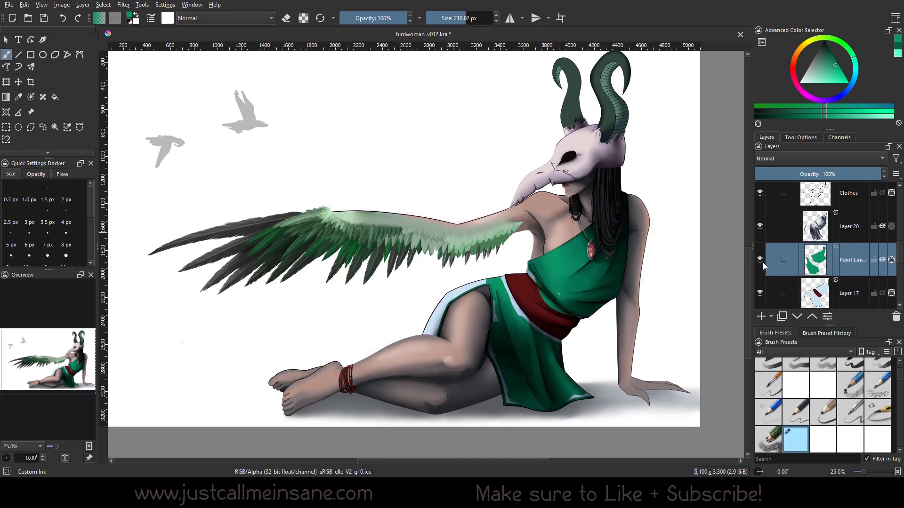
{"action": "mouse_move", "coordinate": [814, 259]}
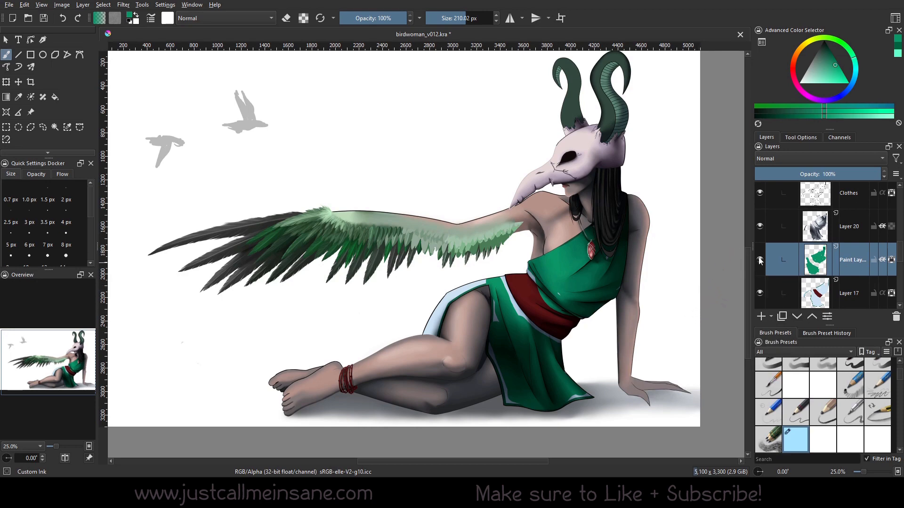
- Hide the green recolour test layer to restore the dress's pale blue
{"action": "left_click", "coordinate": [760, 259]}
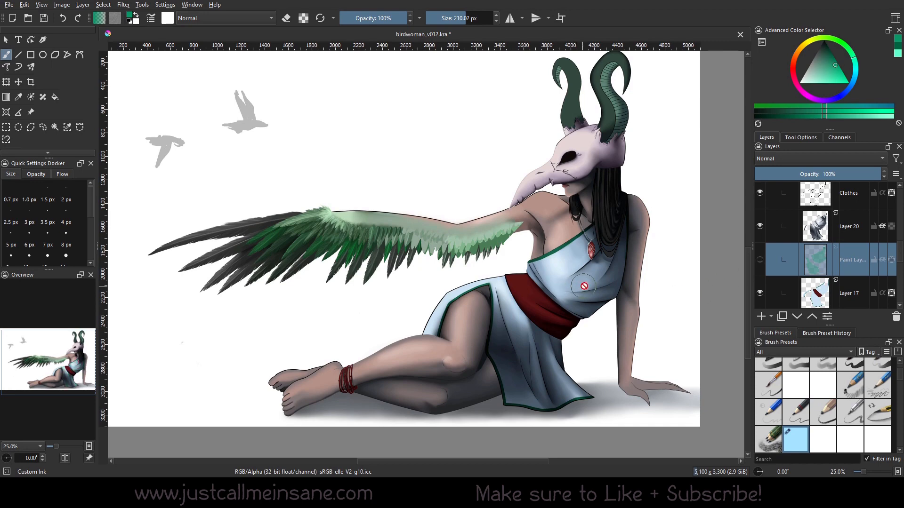